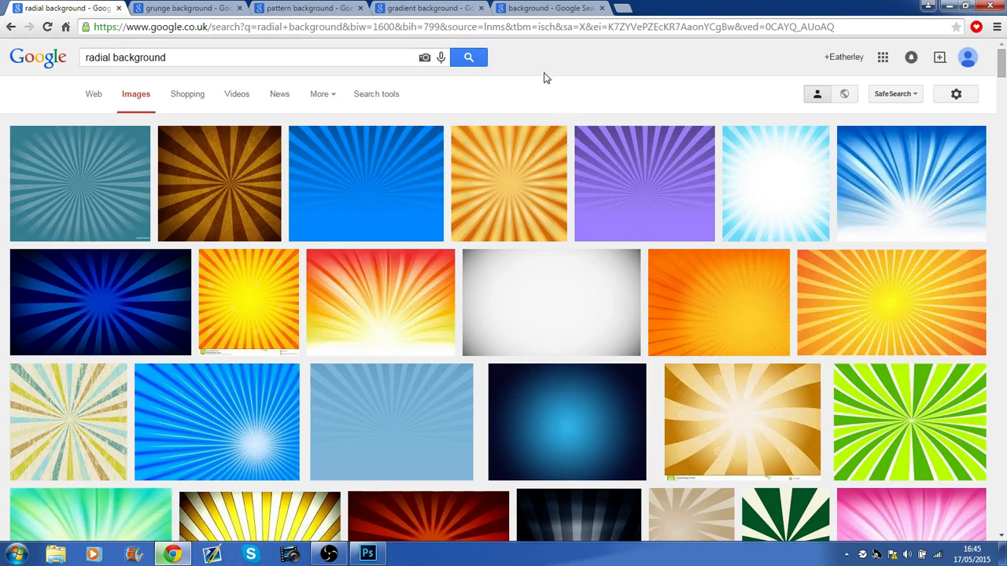
mouse_move(436, 535)
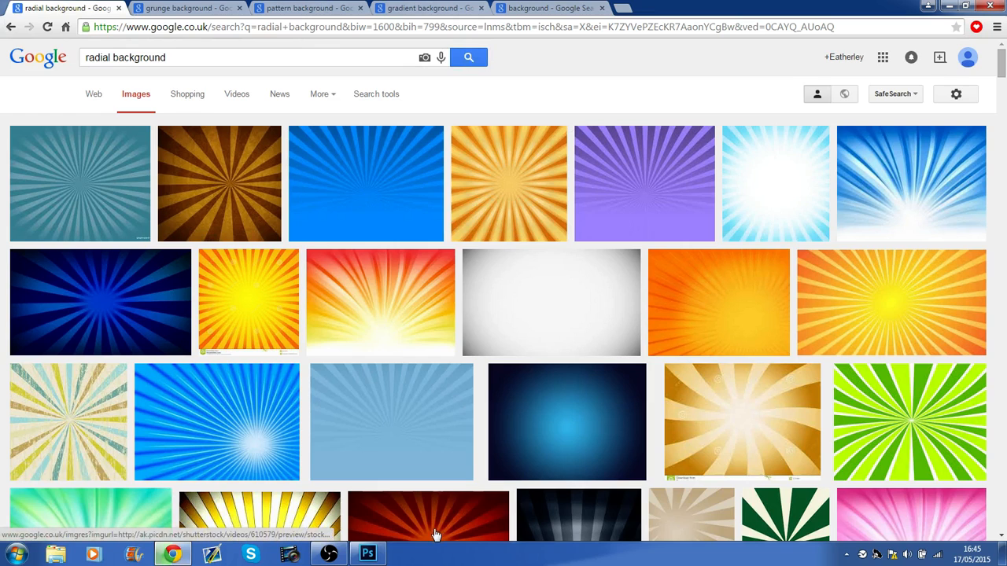
mouse_move(4, 71)
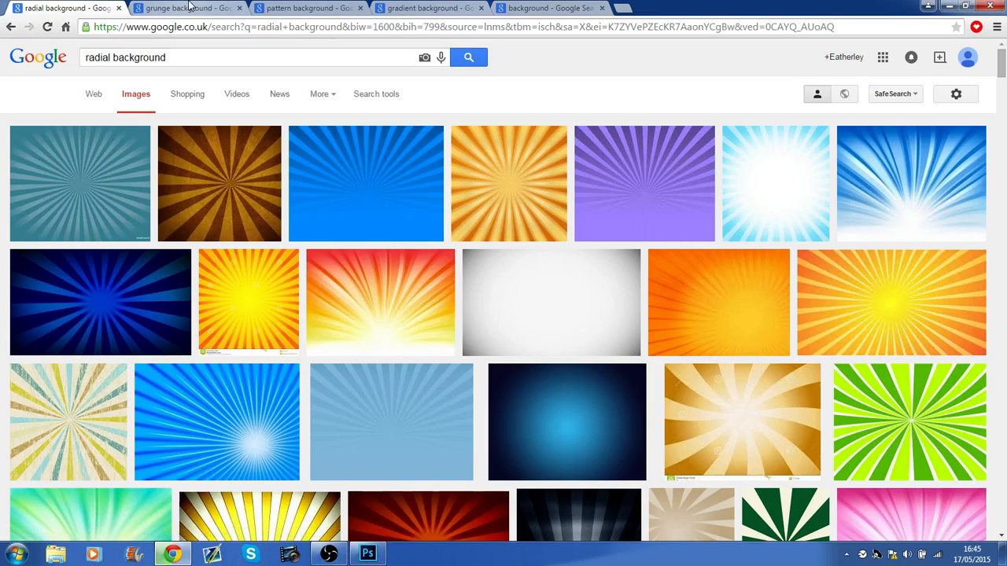
Leave the radial background results for the plain 'background' image results tab.
left_click(189, 8)
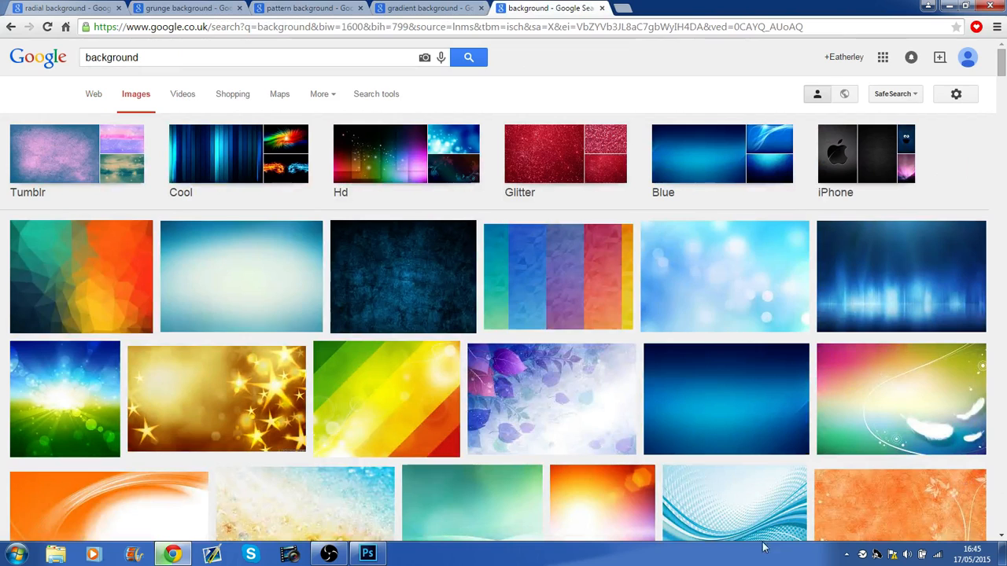
mouse_move(620, 415)
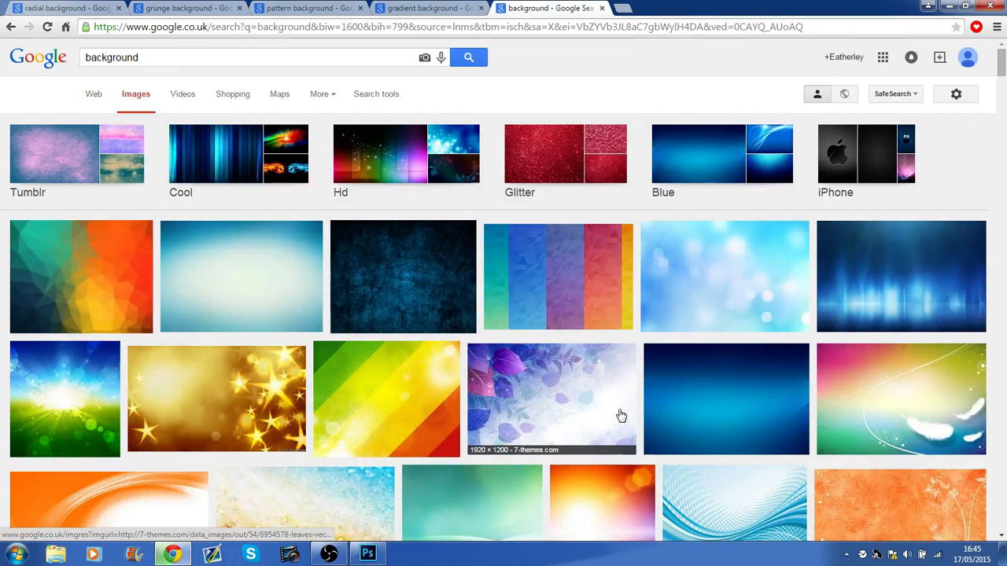
mouse_move(622, 416)
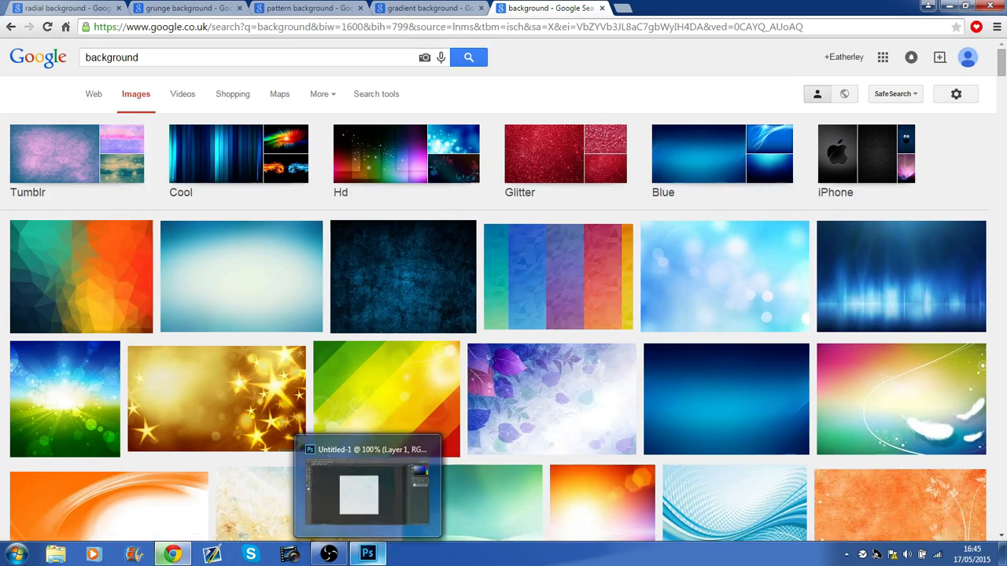
Place radial background.png into the Photoshop document as a full-canvas layer.
left_click(367, 555)
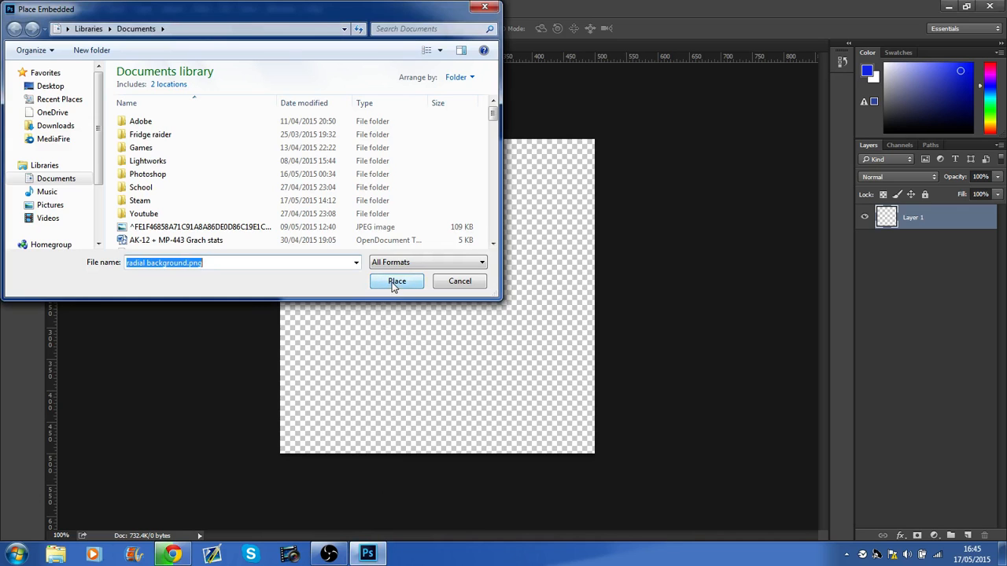
left_click(397, 281)
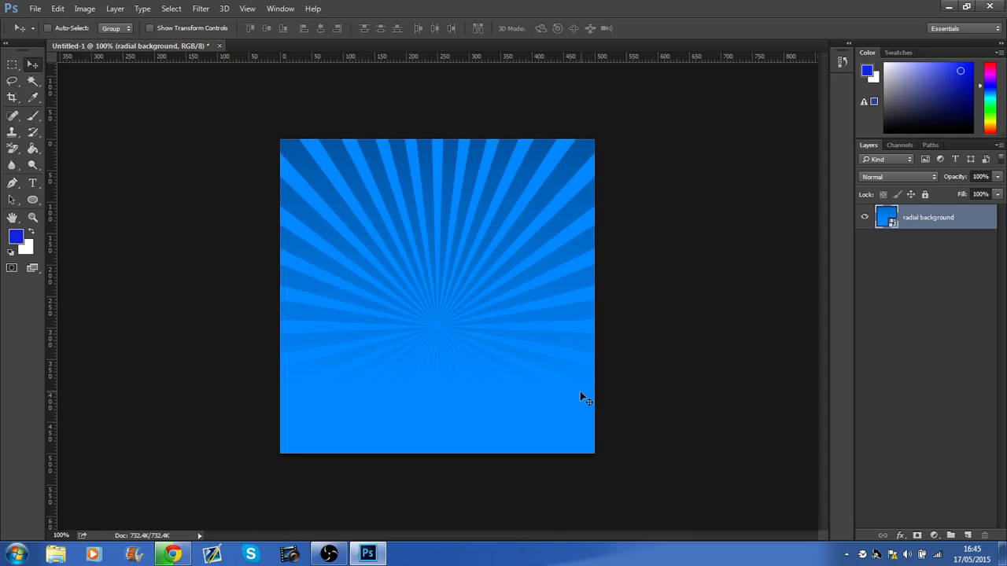
mouse_move(488, 305)
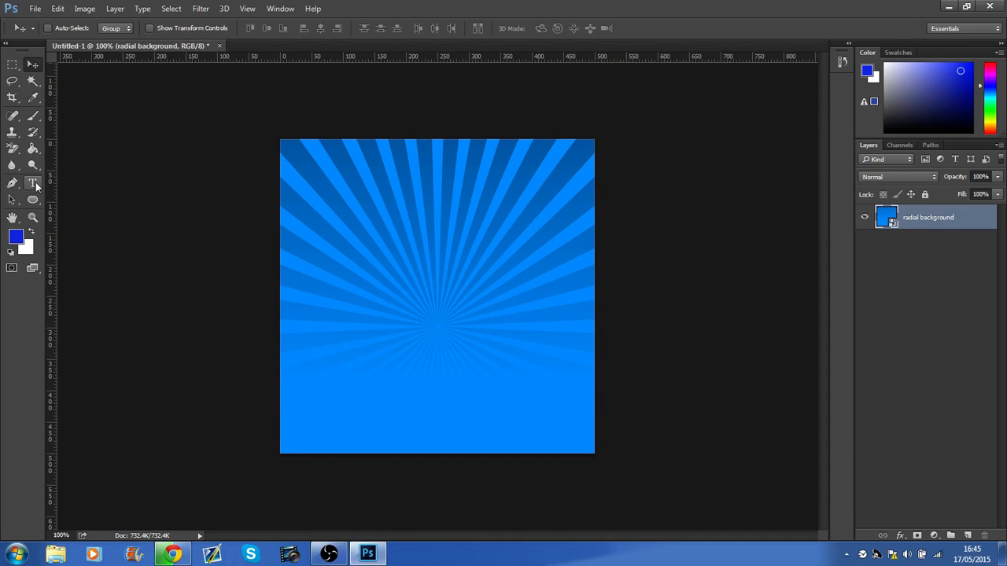
Type a large light-blue letter A centred on the sunburst background.
left_click(13, 183)
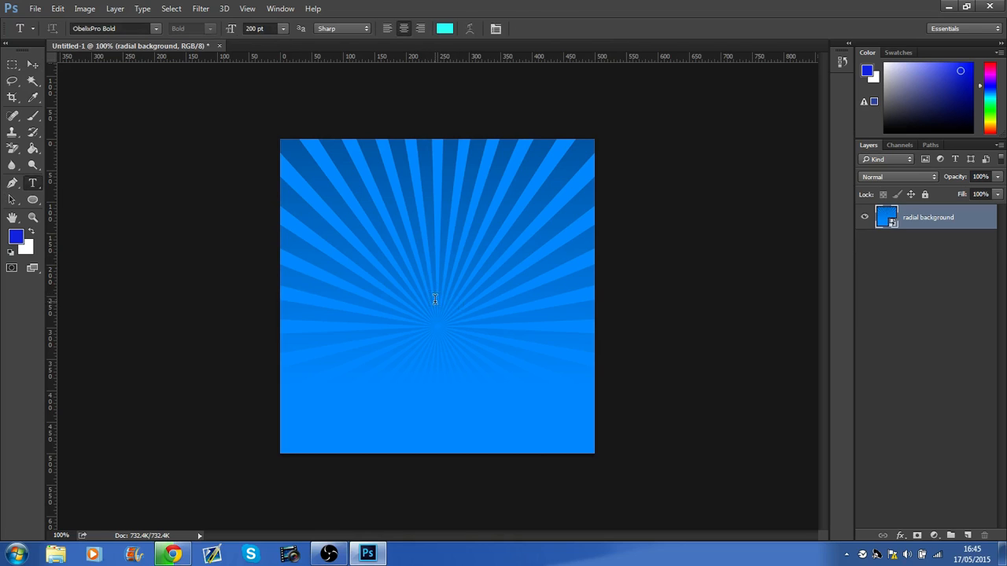
type("A")
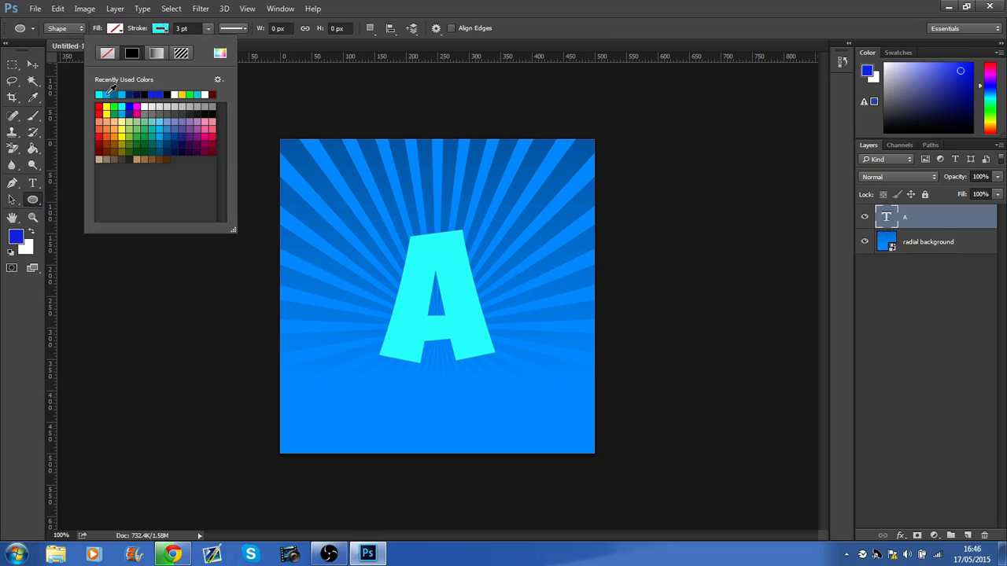
mouse_move(263, 29)
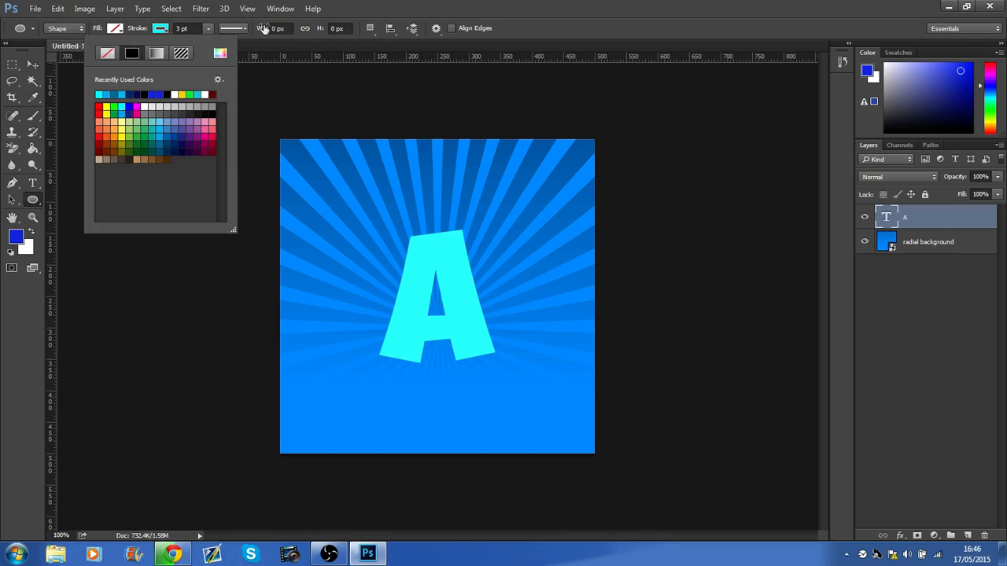
mouse_move(141, 245)
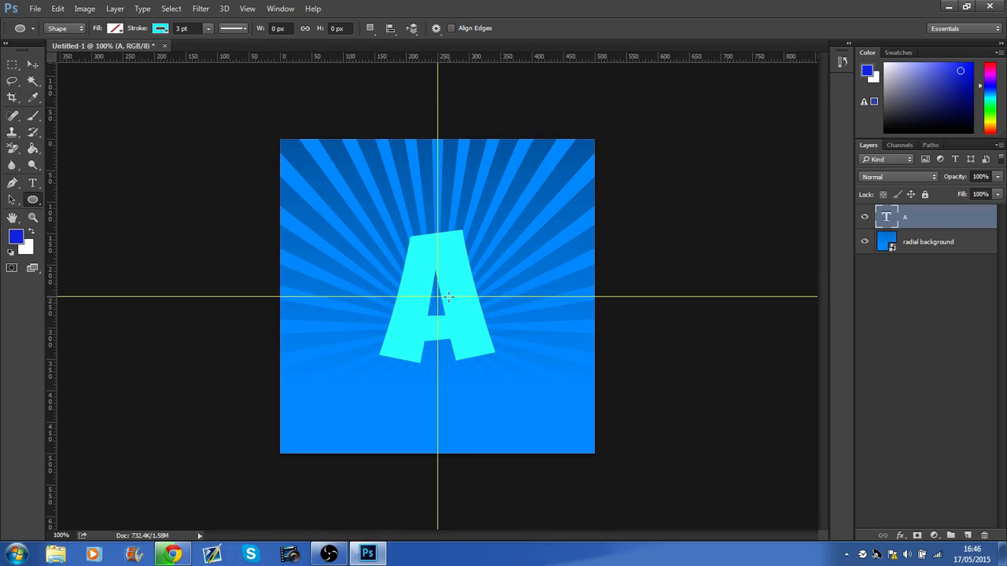
mouse_move(439, 298)
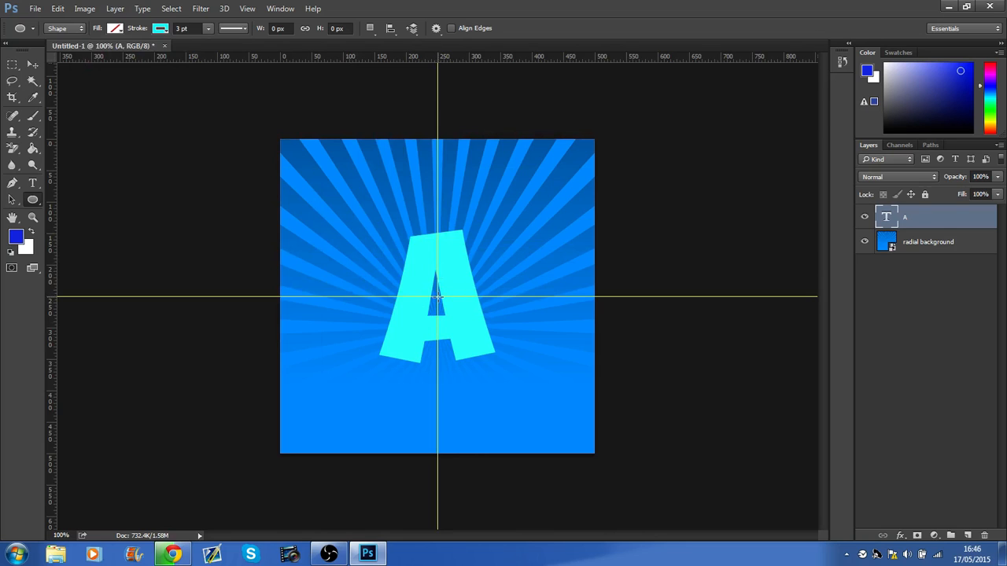
Draw a circle around the A with a thick darker-blue outline stroke.
left_click_drag(439, 298, 525, 214)
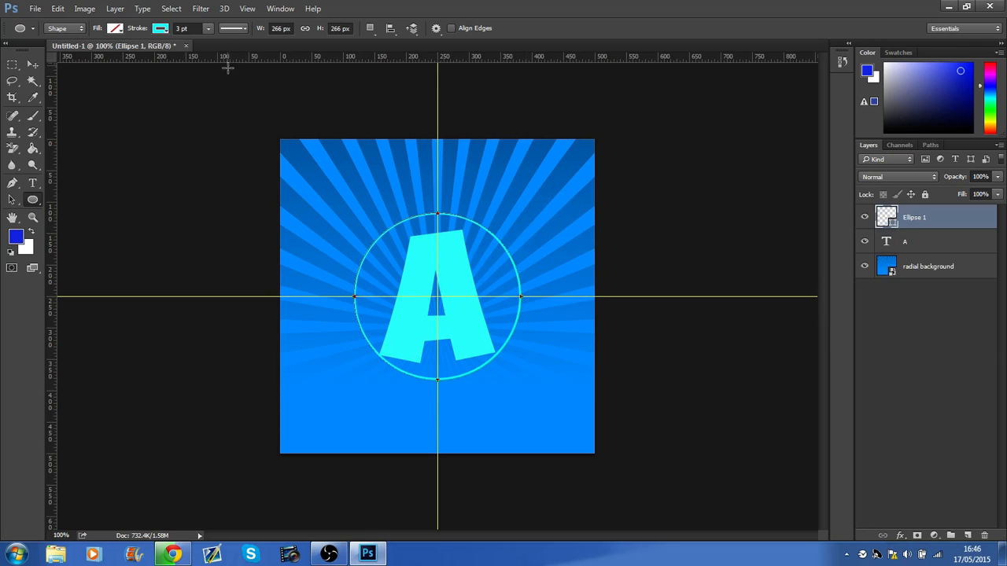
left_click_drag(195, 43, 228, 42)
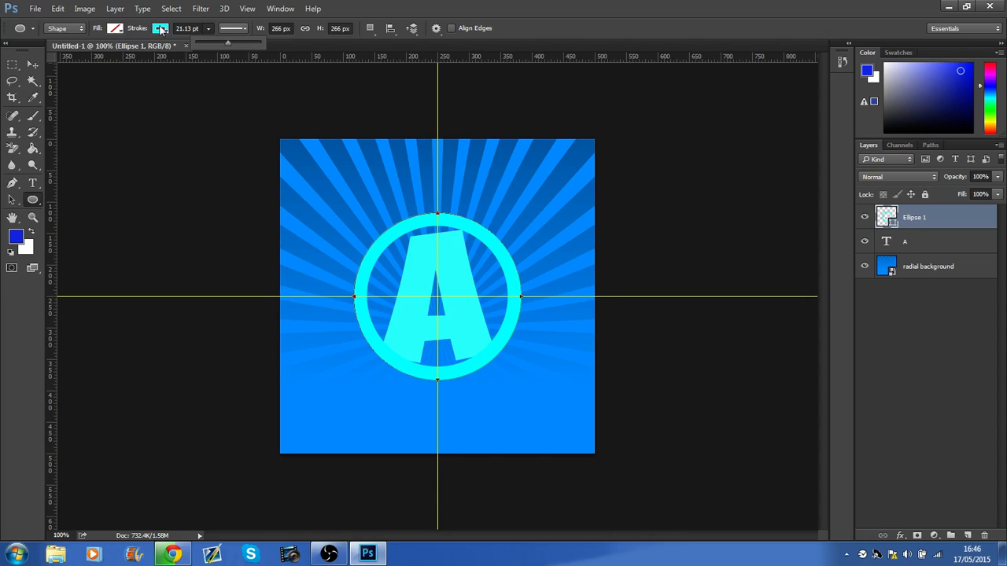
left_click(160, 29)
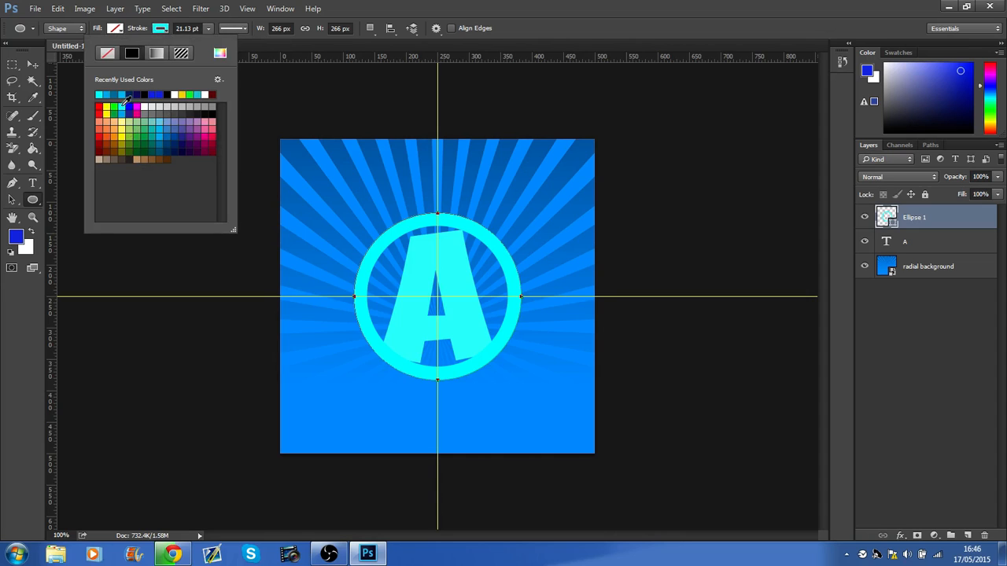
left_click(122, 110)
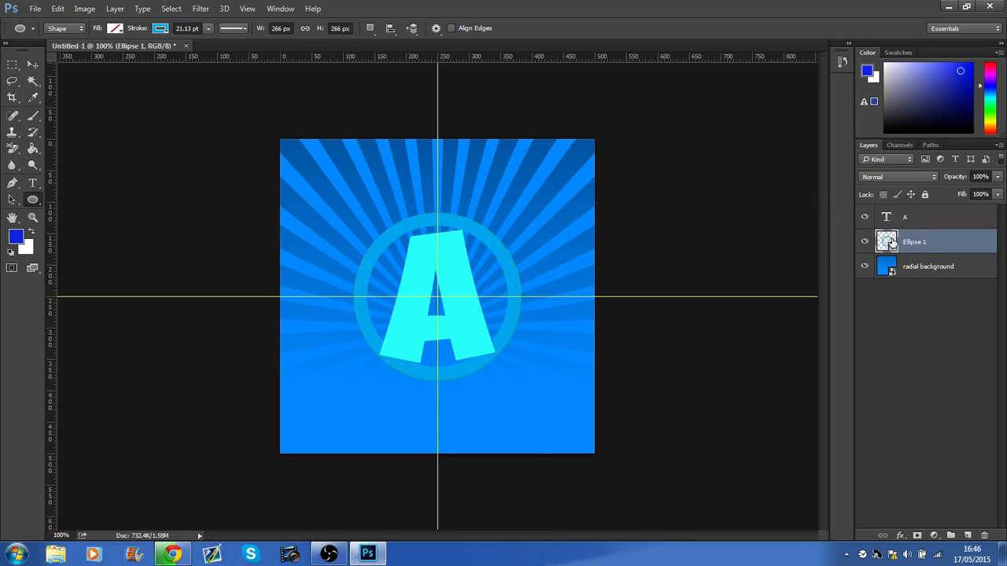
Give the ring layer a bevel and emboss and a thin 2 px stroke.
double_click(914, 242)
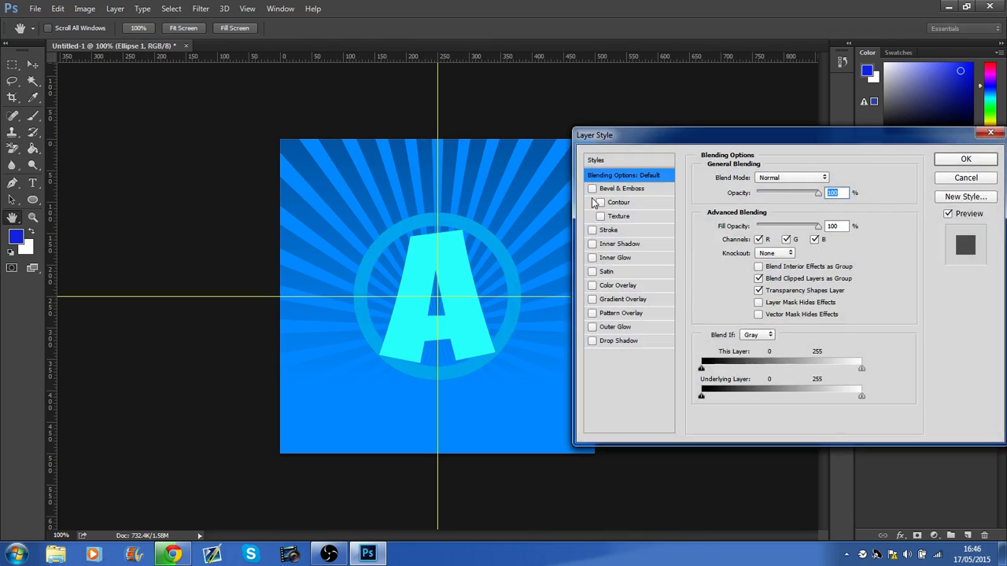
left_click(593, 189)
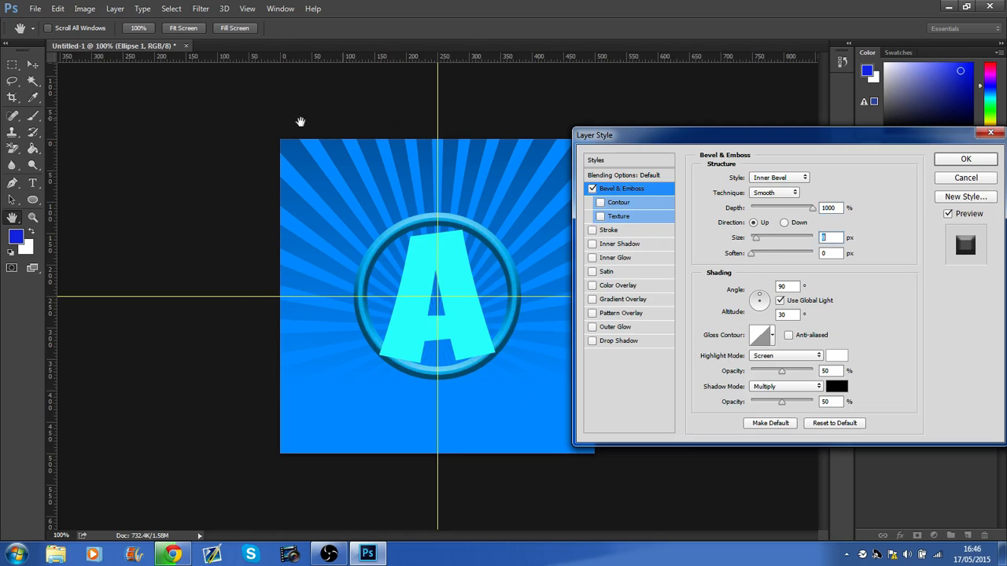
mouse_move(628, 237)
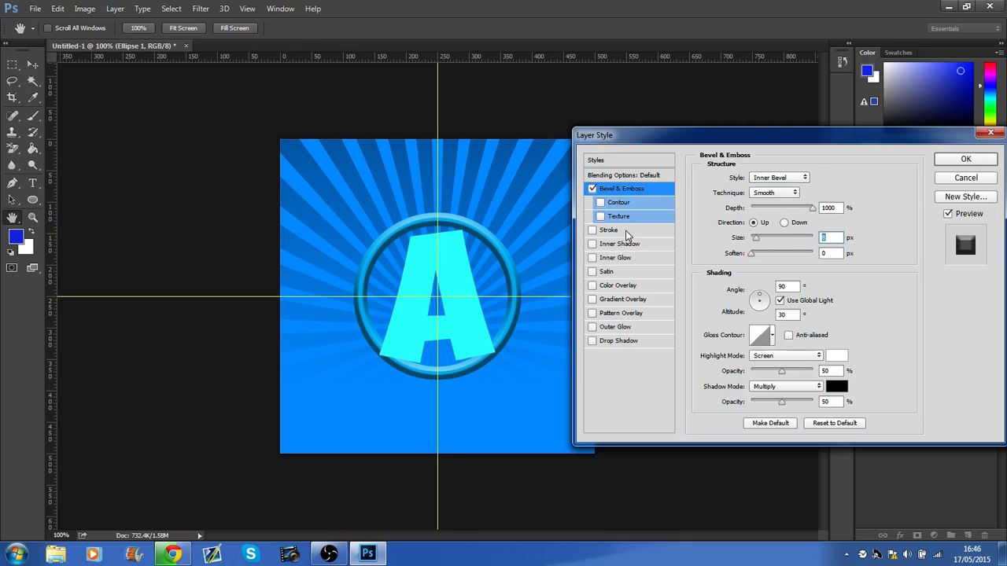
left_click(592, 230)
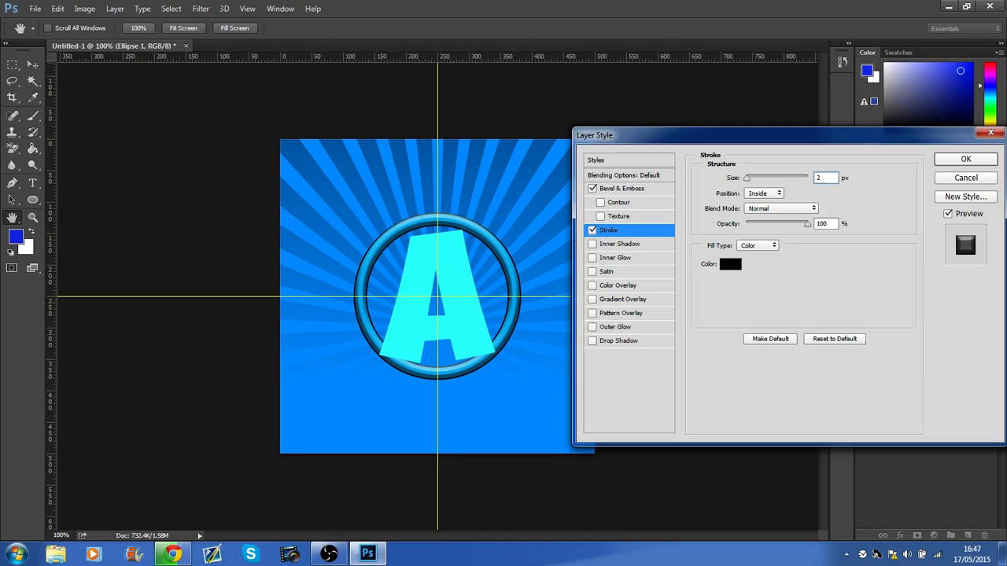
left_click(730, 264)
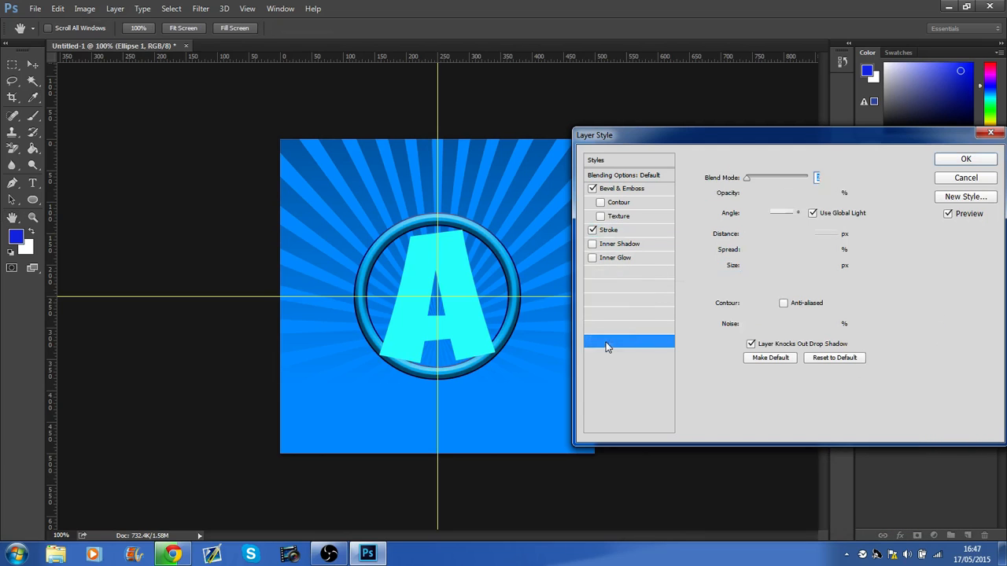
Add a dark blue drop shadow and bright blue satin to the ring, then apply.
left_click(592, 341)
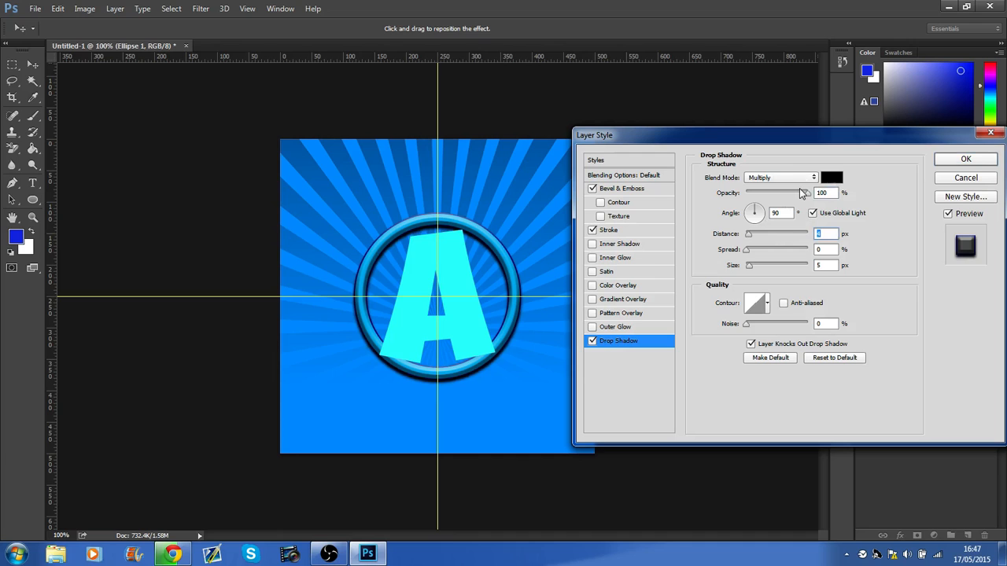
left_click(832, 177)
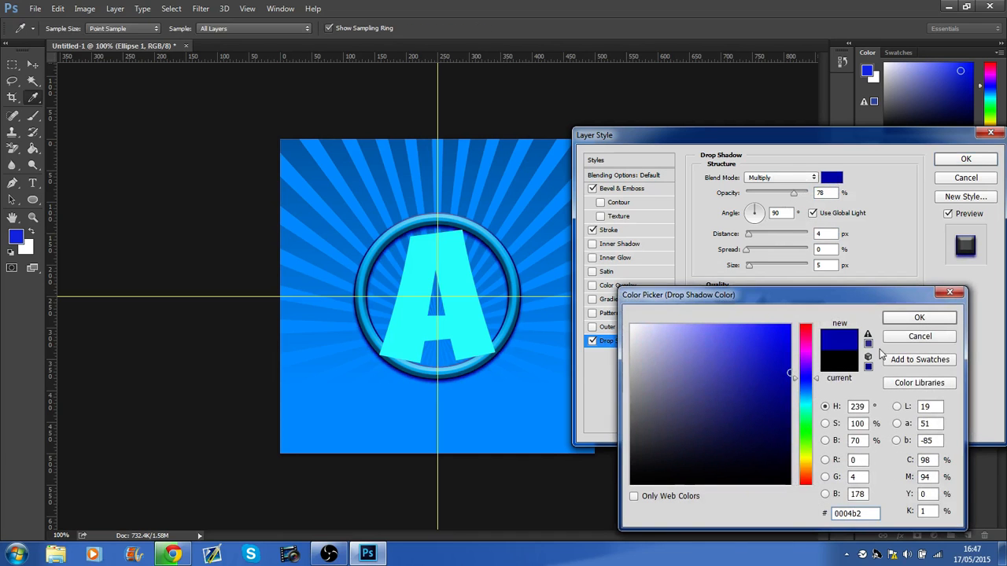
left_click(919, 317)
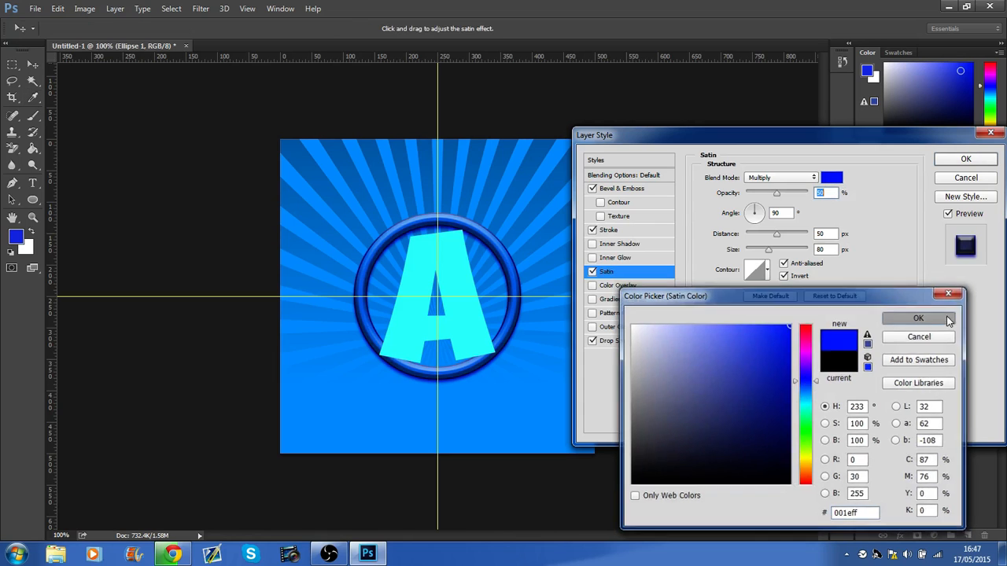
left_click(918, 318)
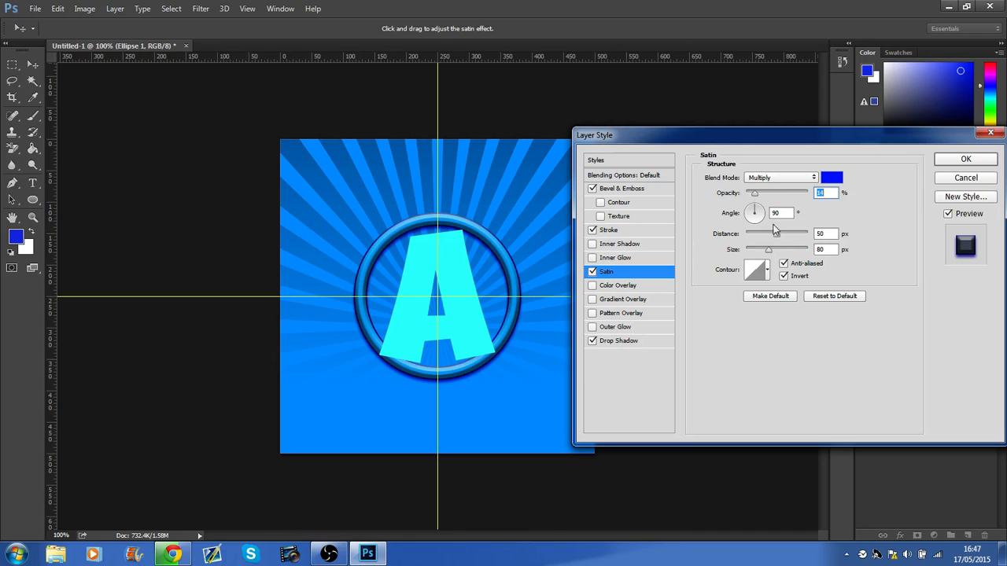
left_click(965, 159)
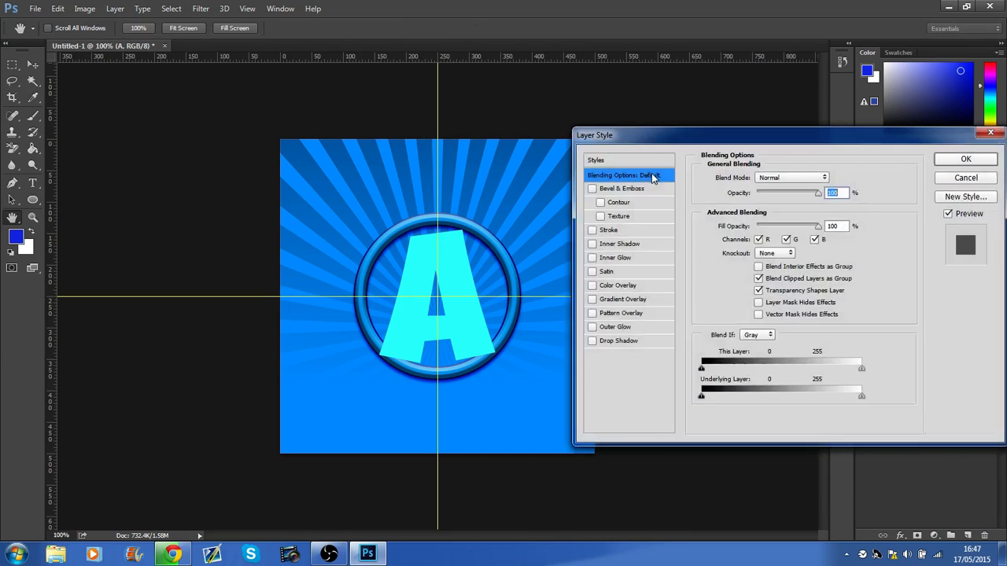
Give the letter A a small bevel, a drop shadow and a bright blue satin sheen.
left_click(621, 188)
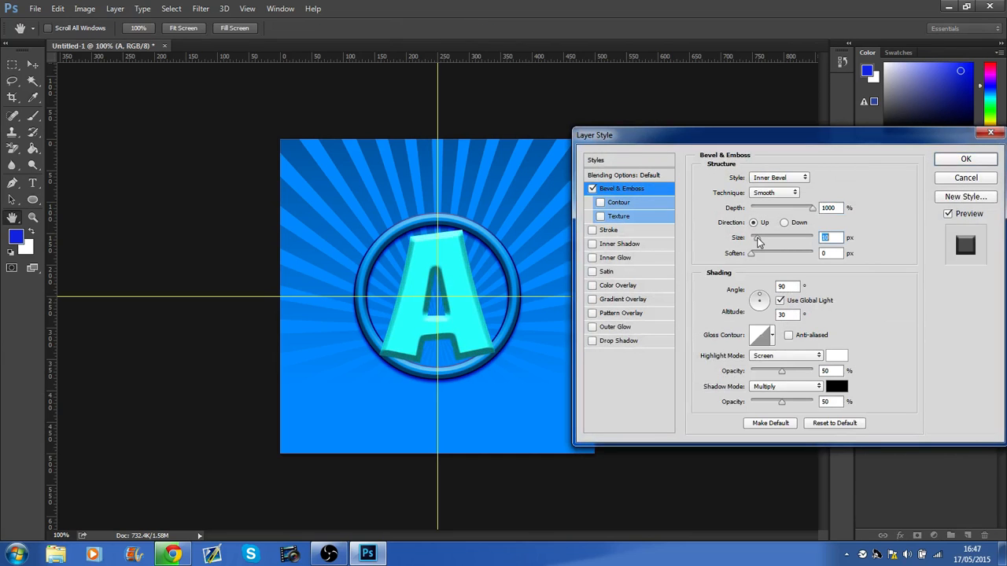
left_click(592, 341)
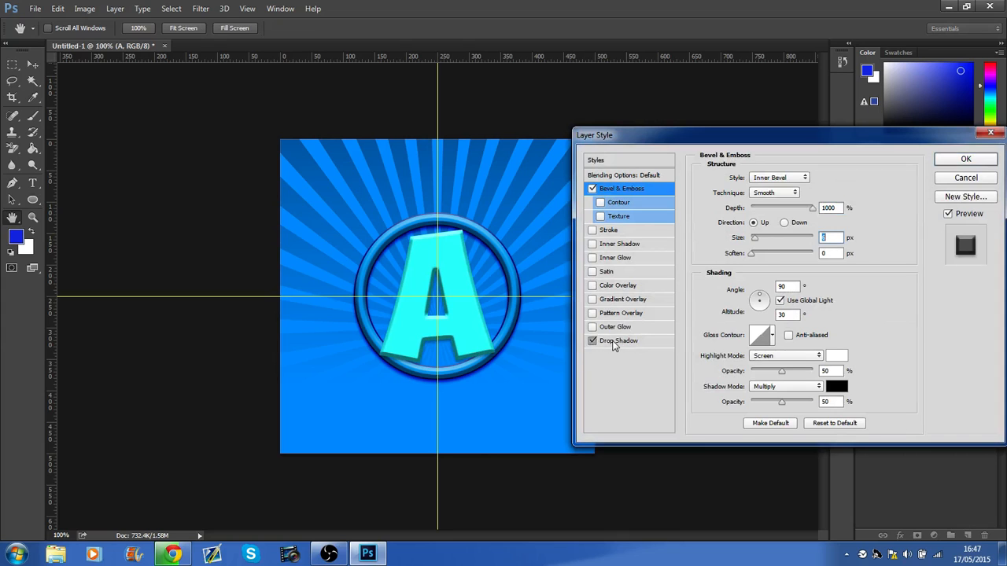
left_click(618, 340)
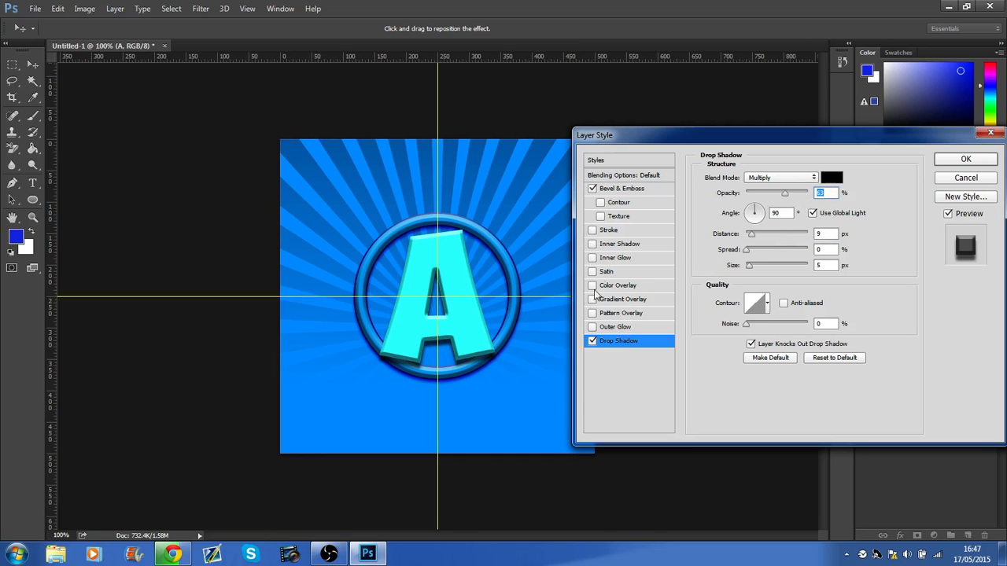
left_click(832, 177)
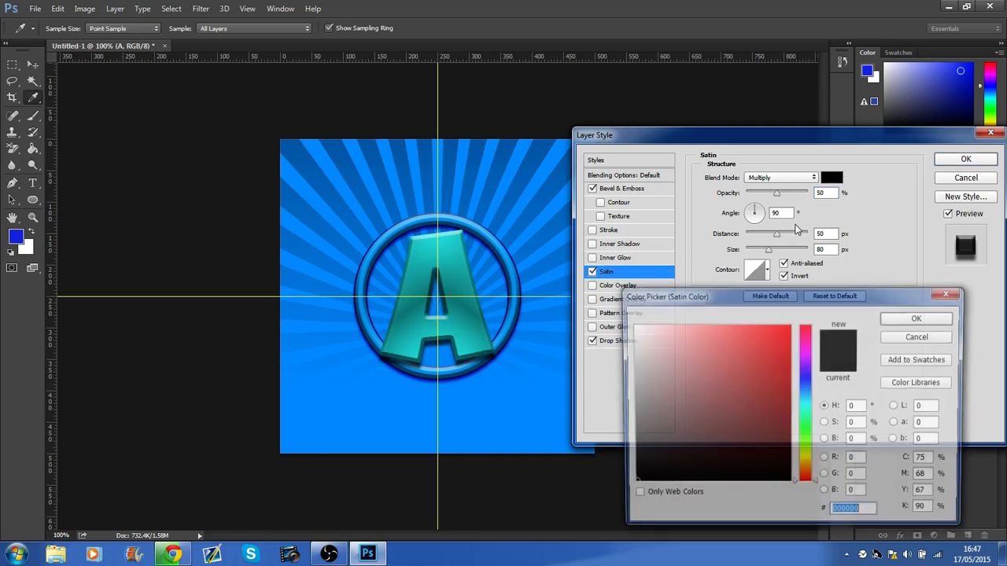
left_click(708, 338)
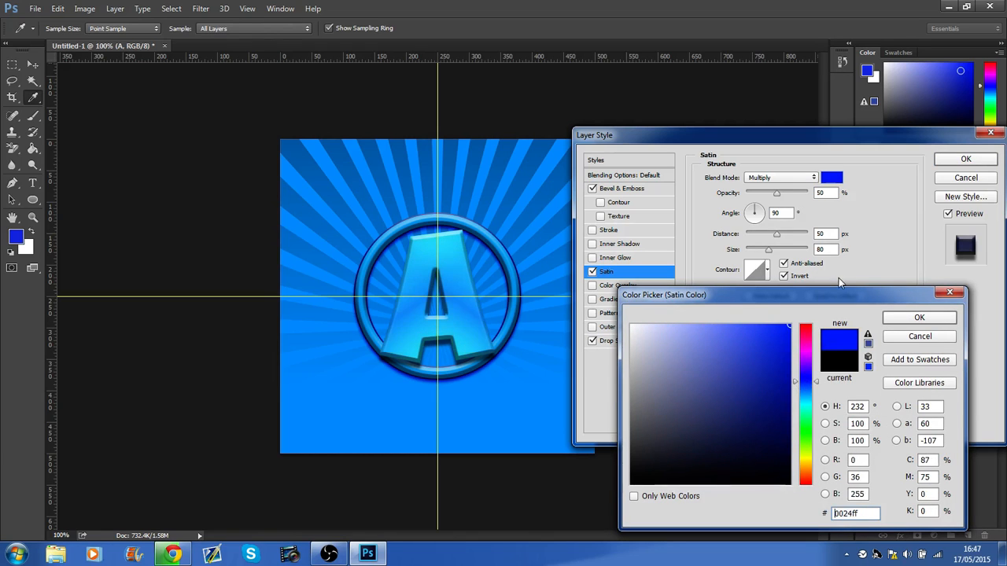
left_click(789, 402)
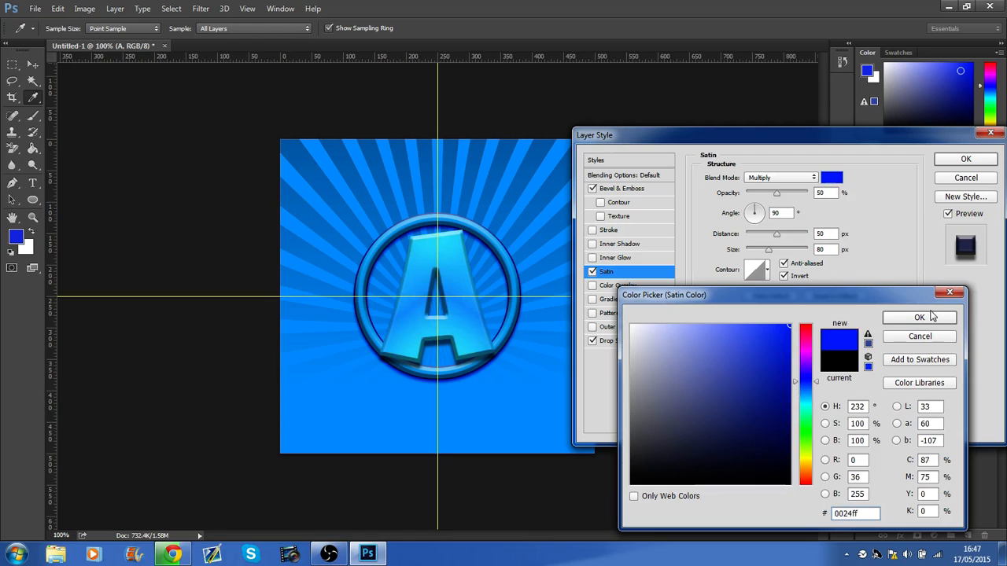
left_click(920, 317)
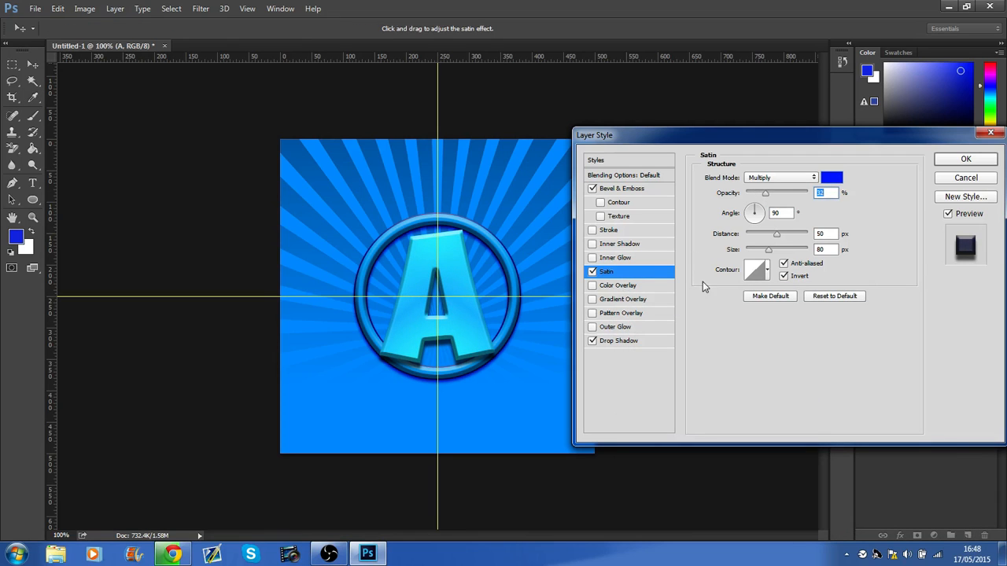
Weaken the satin and outline the A with a dark blue stroke, then apply.
left_click(593, 229)
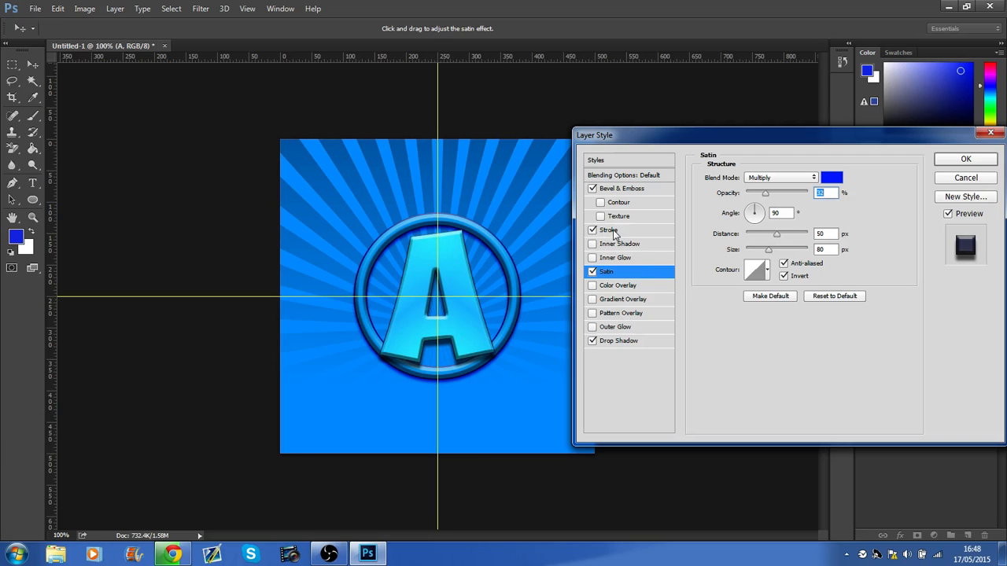
left_click(608, 229)
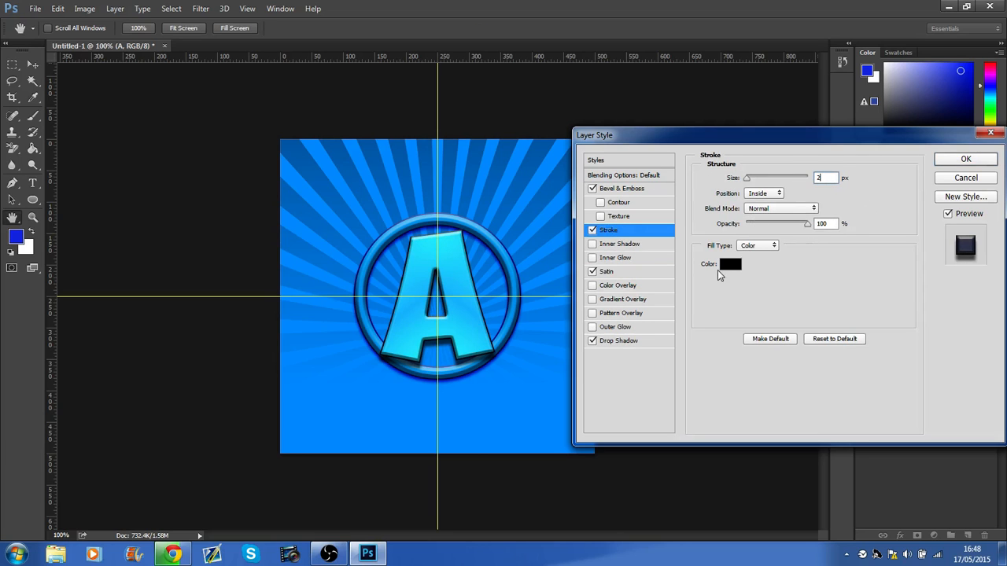
left_click(729, 263)
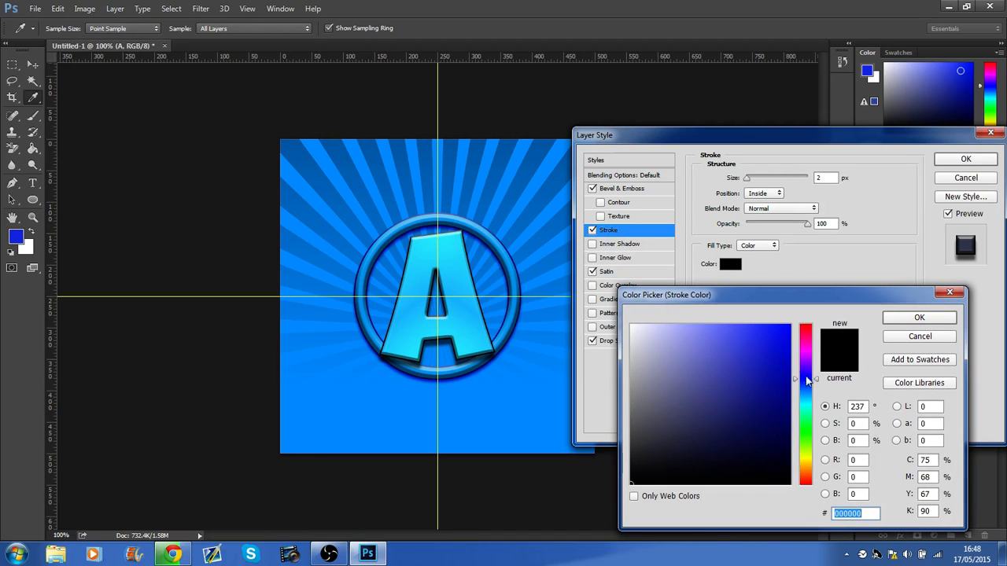
left_click(795, 380)
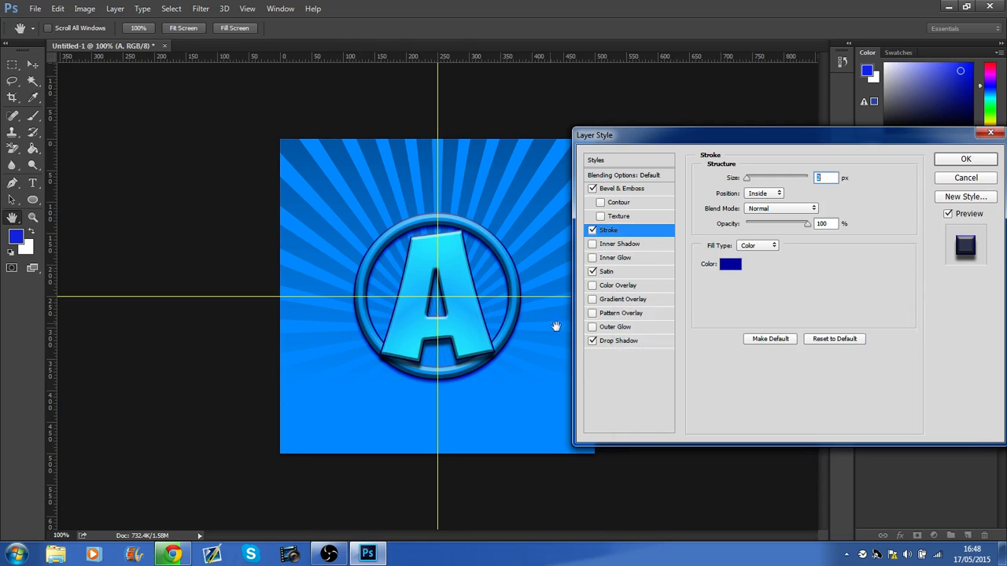
left_click(965, 158)
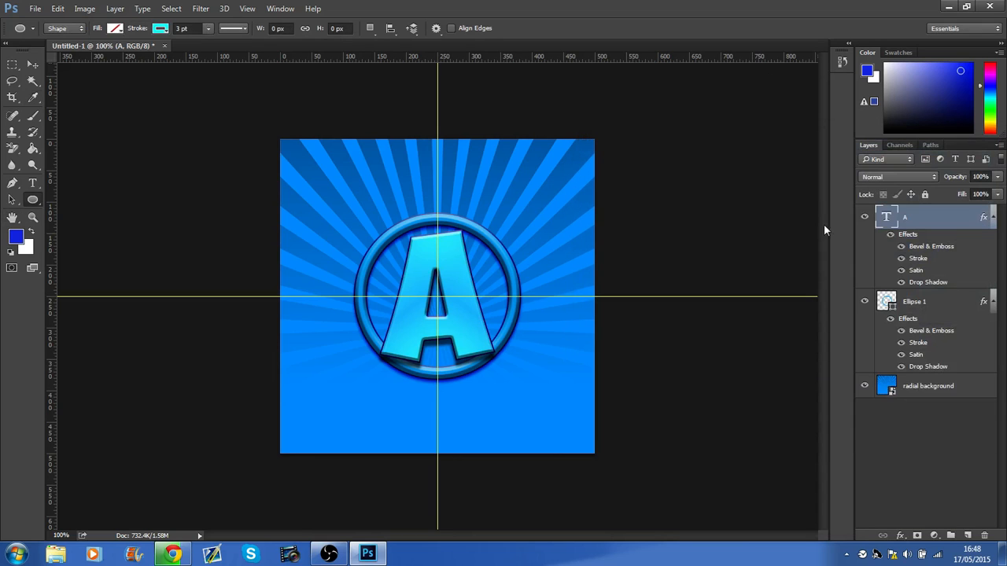
left_click(12, 65)
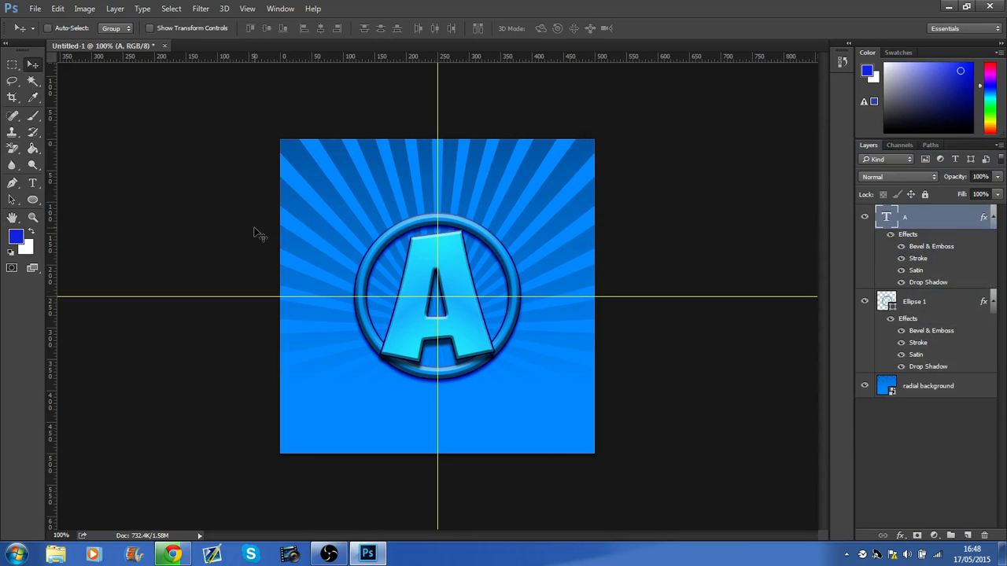